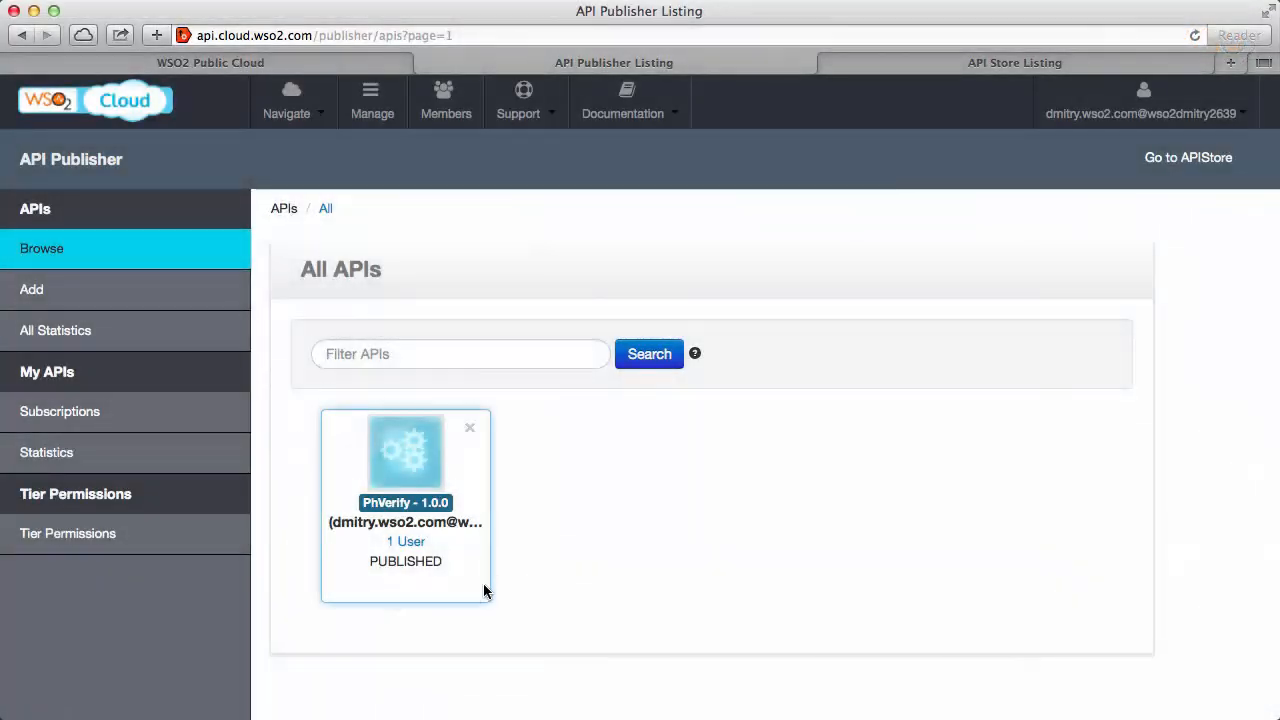
{"action": "mouse_move", "coordinate": [423, 460]}
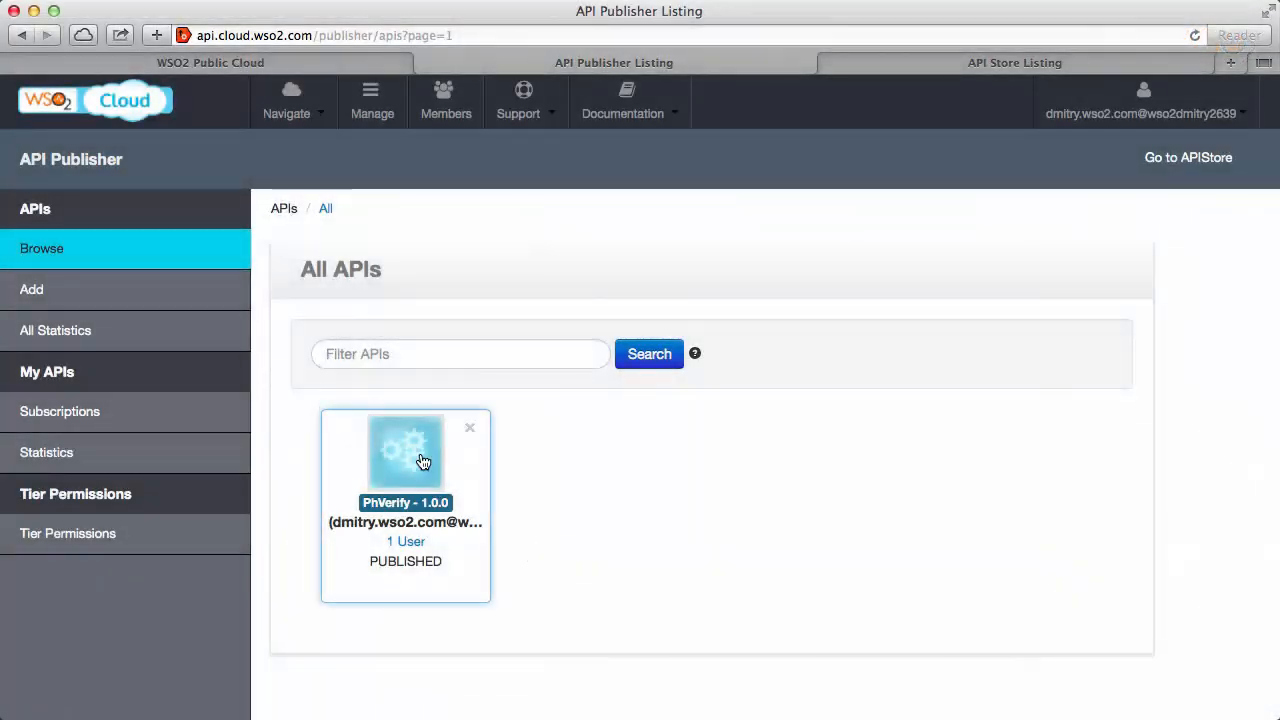
Open the PhVerify 1.0.0 API and view its Docs list with the Swagger definition.
{"action": "left_click", "coordinate": [420, 460]}
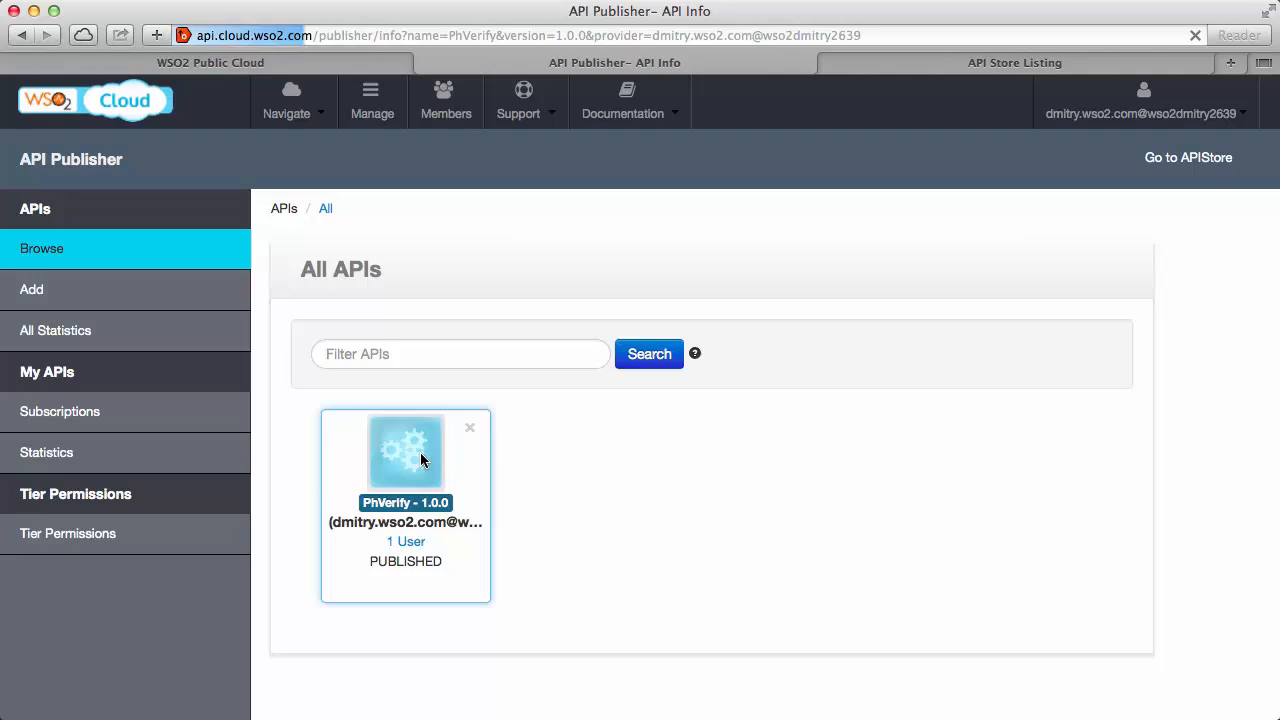
{"action": "left_click", "coordinate": [405, 460]}
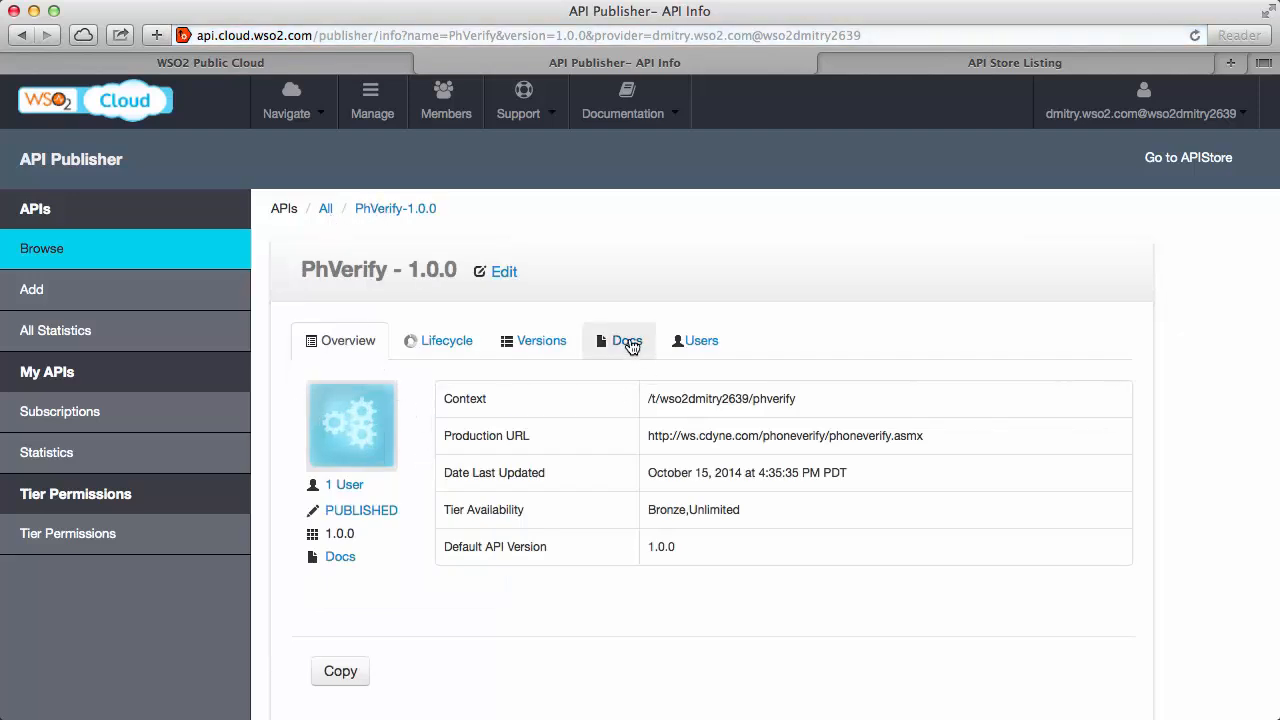
{"action": "left_click", "coordinate": [625, 340]}
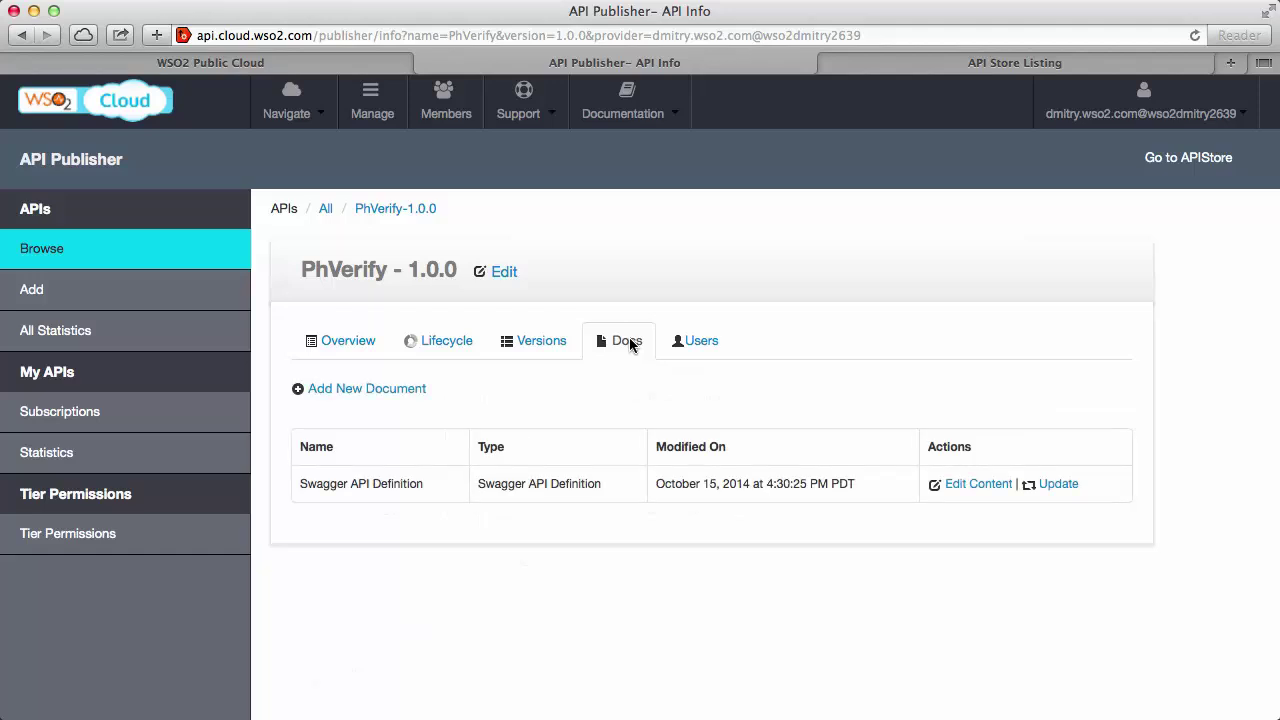
{"action": "mouse_move", "coordinate": [470, 609]}
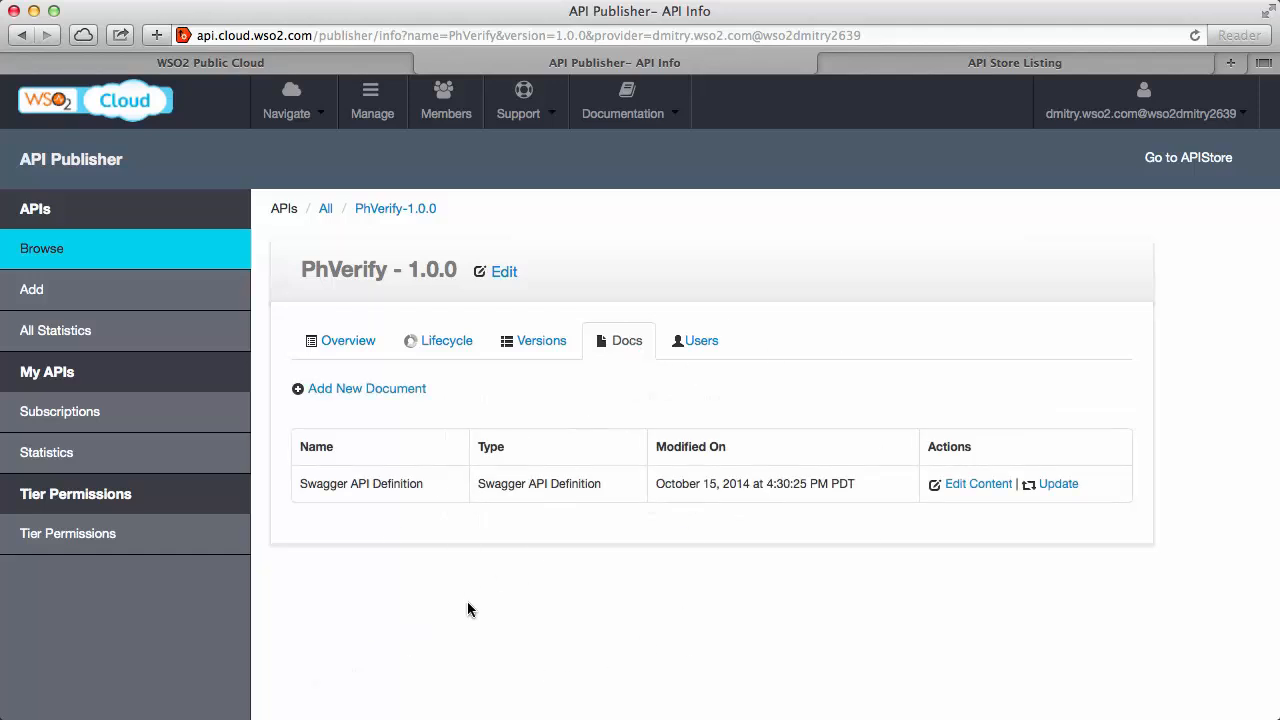
{"action": "mouse_move", "coordinate": [384, 510]}
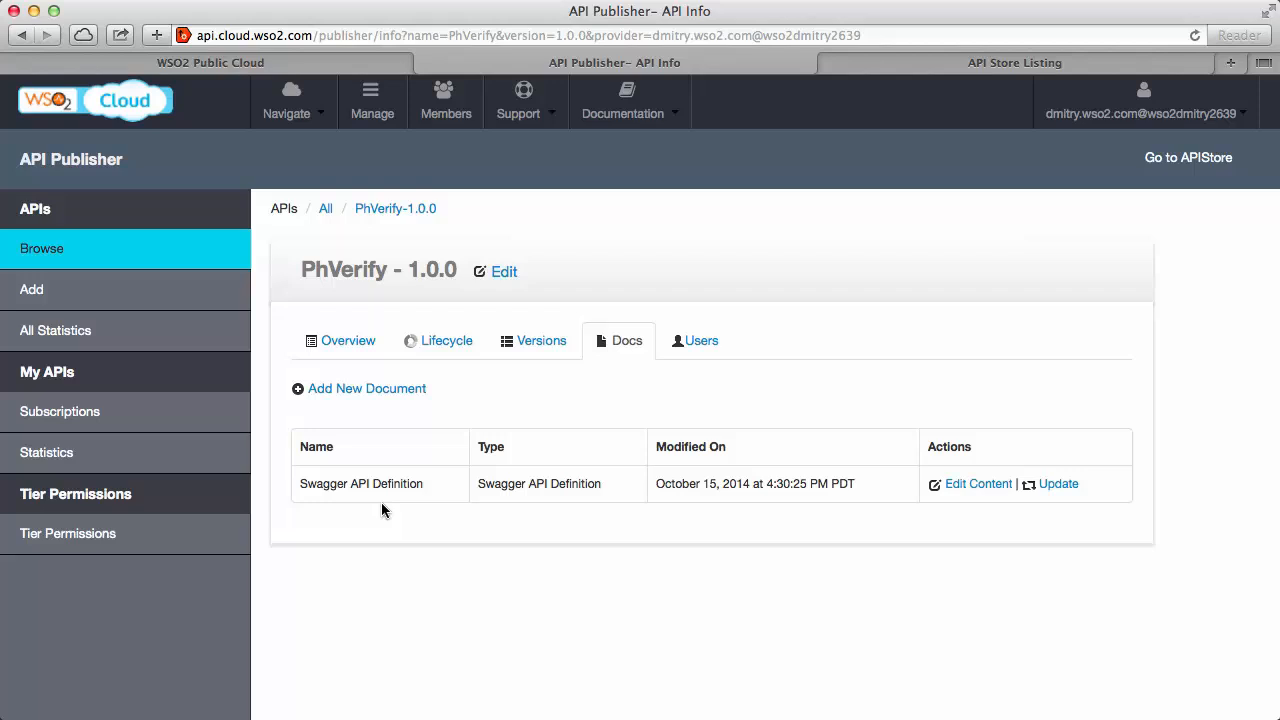
{"action": "mouse_move", "coordinate": [400, 483]}
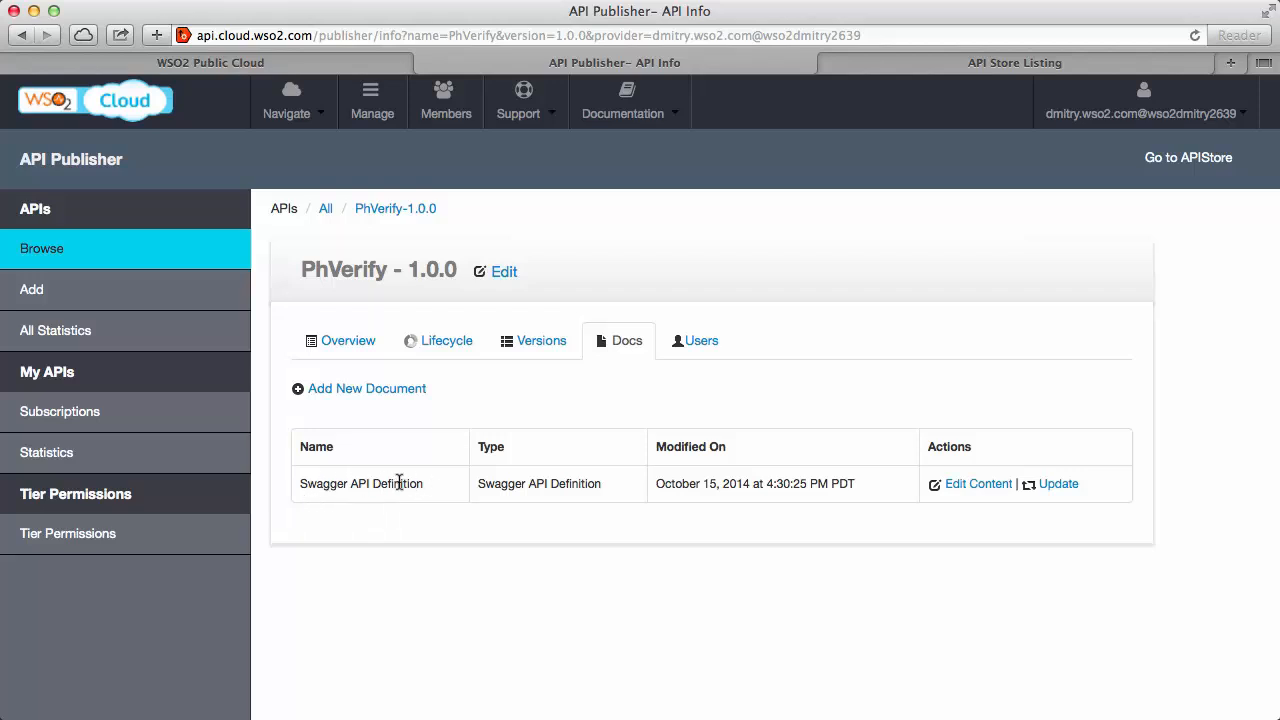
{"action": "mouse_move", "coordinate": [394, 450]}
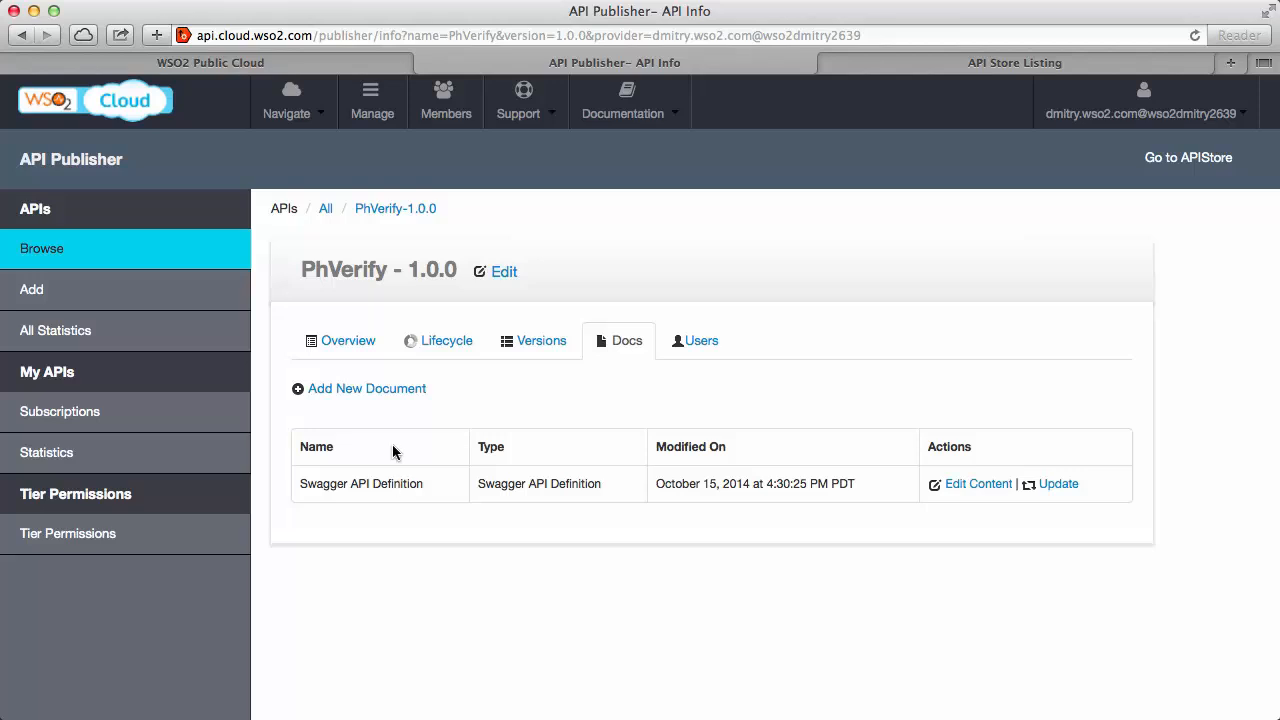
Add a How To document 'Getting Started' with its source set to an uploaded PDF file.
{"action": "left_click", "coordinate": [366, 389]}
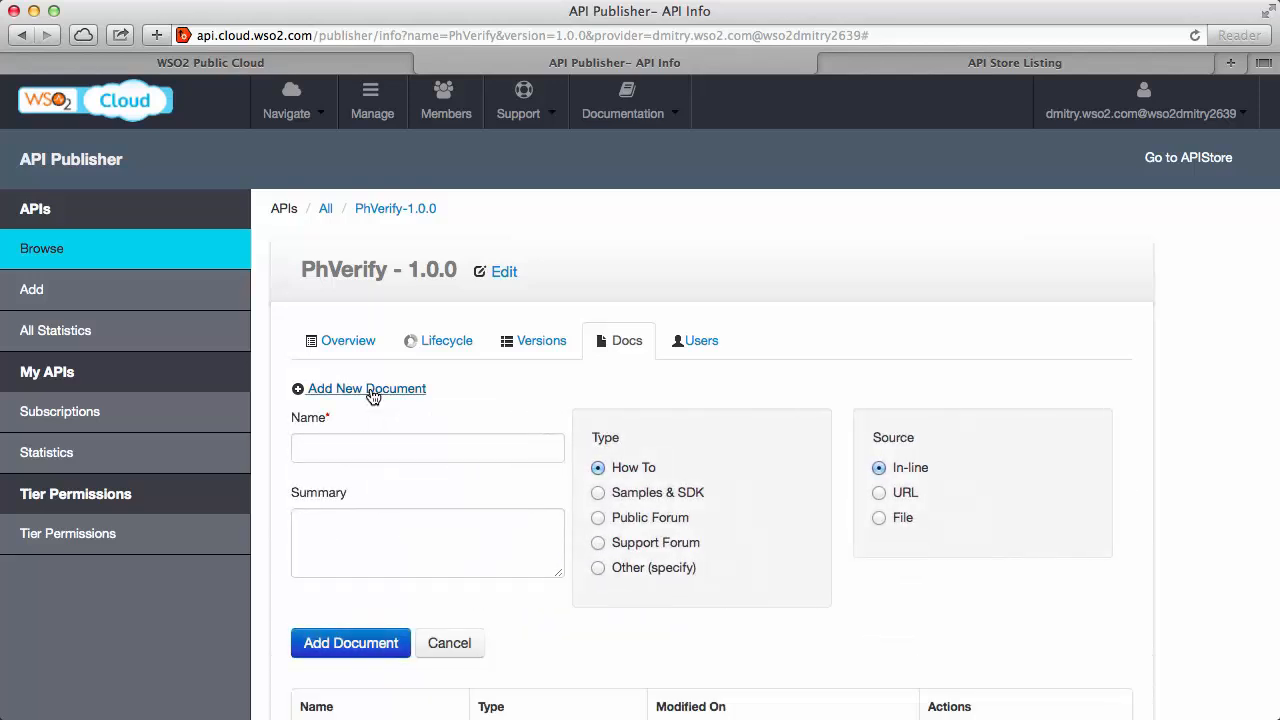
{"action": "scroll", "scroll_direction": "down", "scroll_amount": 3}
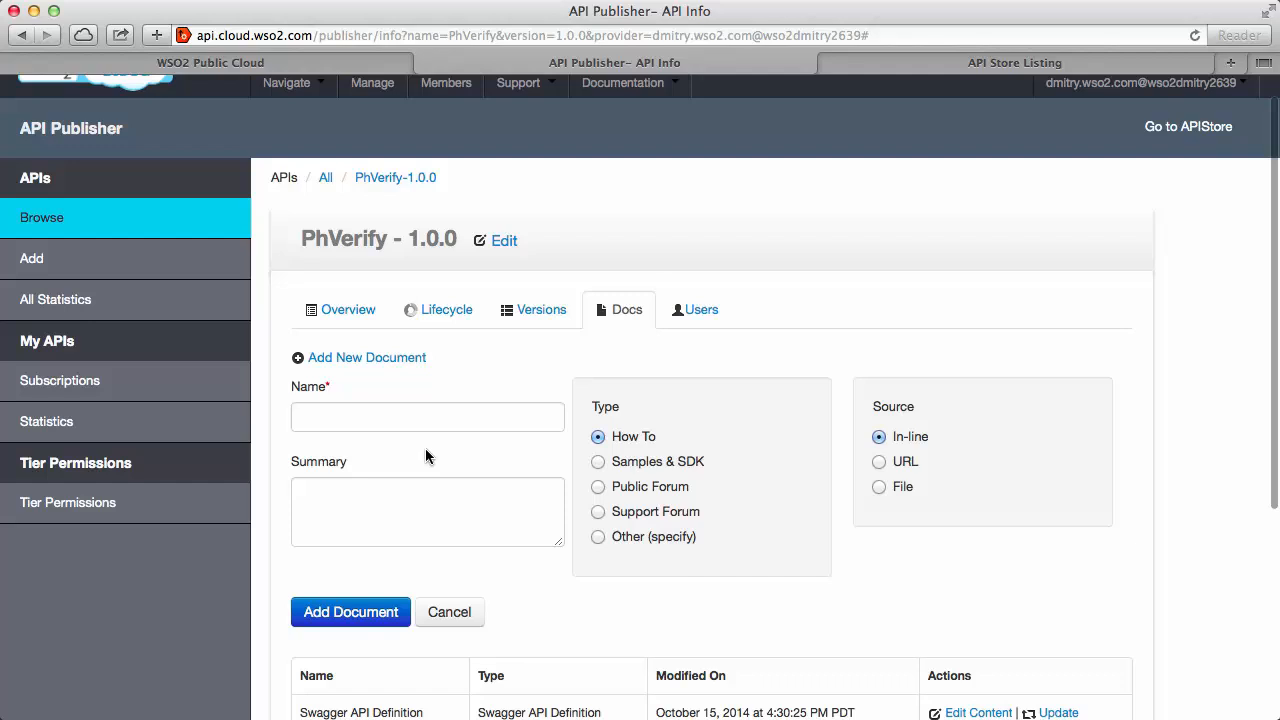
{"action": "mouse_move", "coordinate": [428, 393]}
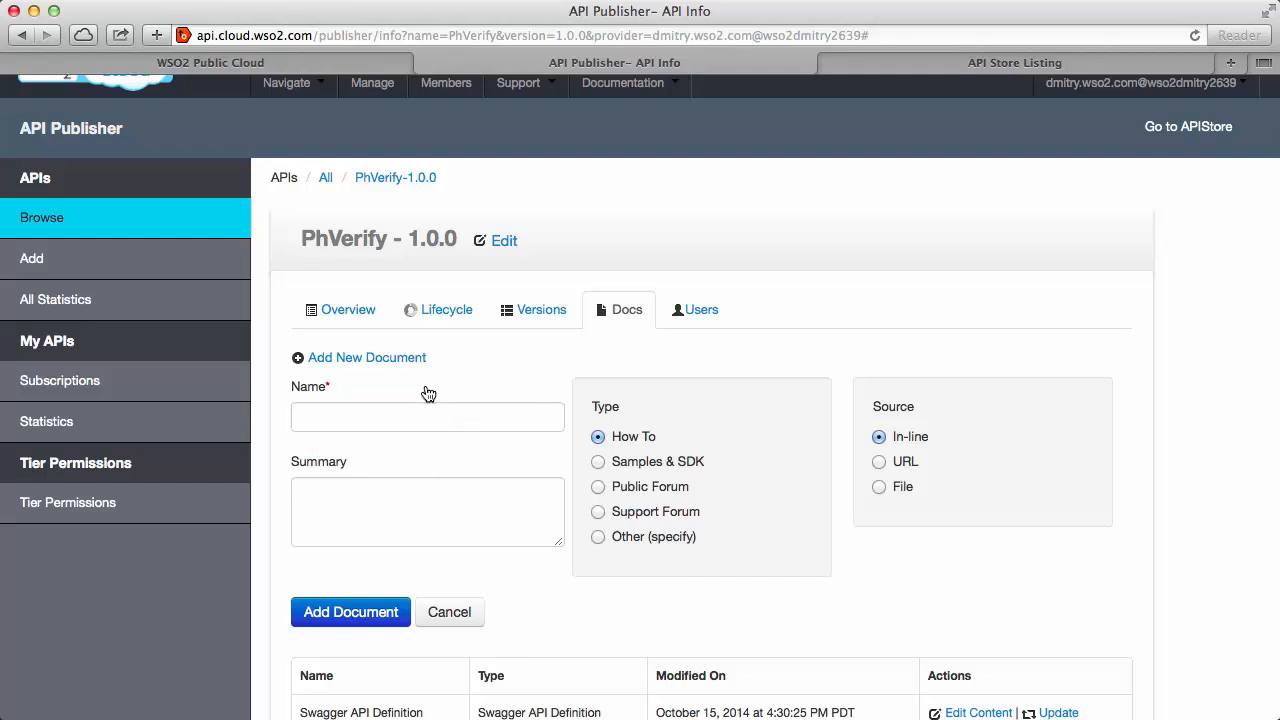
{"action": "type", "text": "Getting St"}
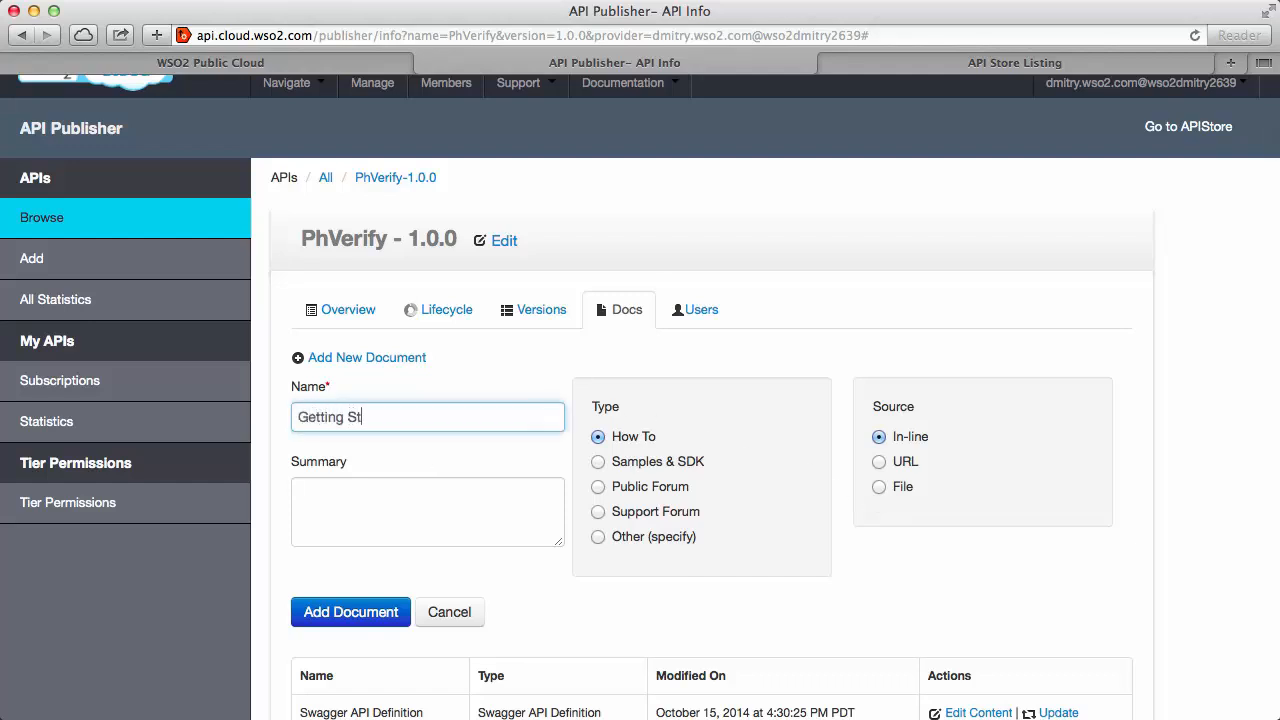
{"action": "type", "text": "PDF with getting started info"}
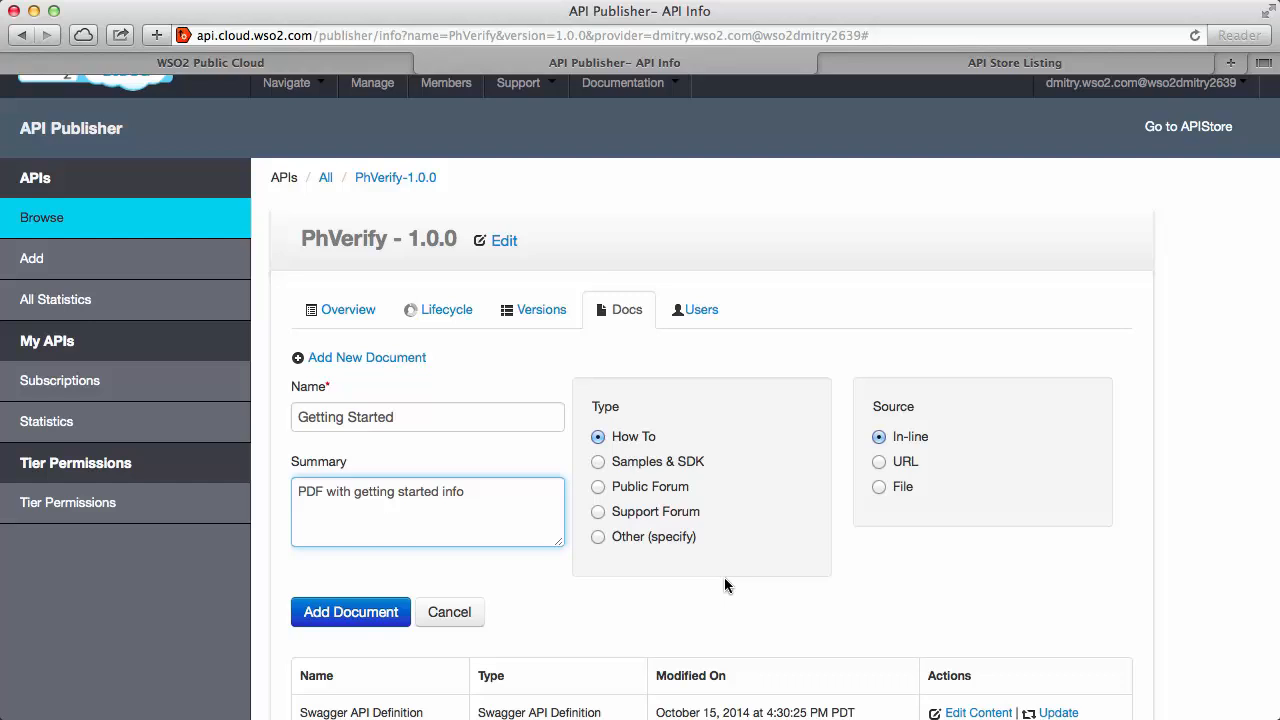
{"action": "mouse_move", "coordinate": [617, 462]}
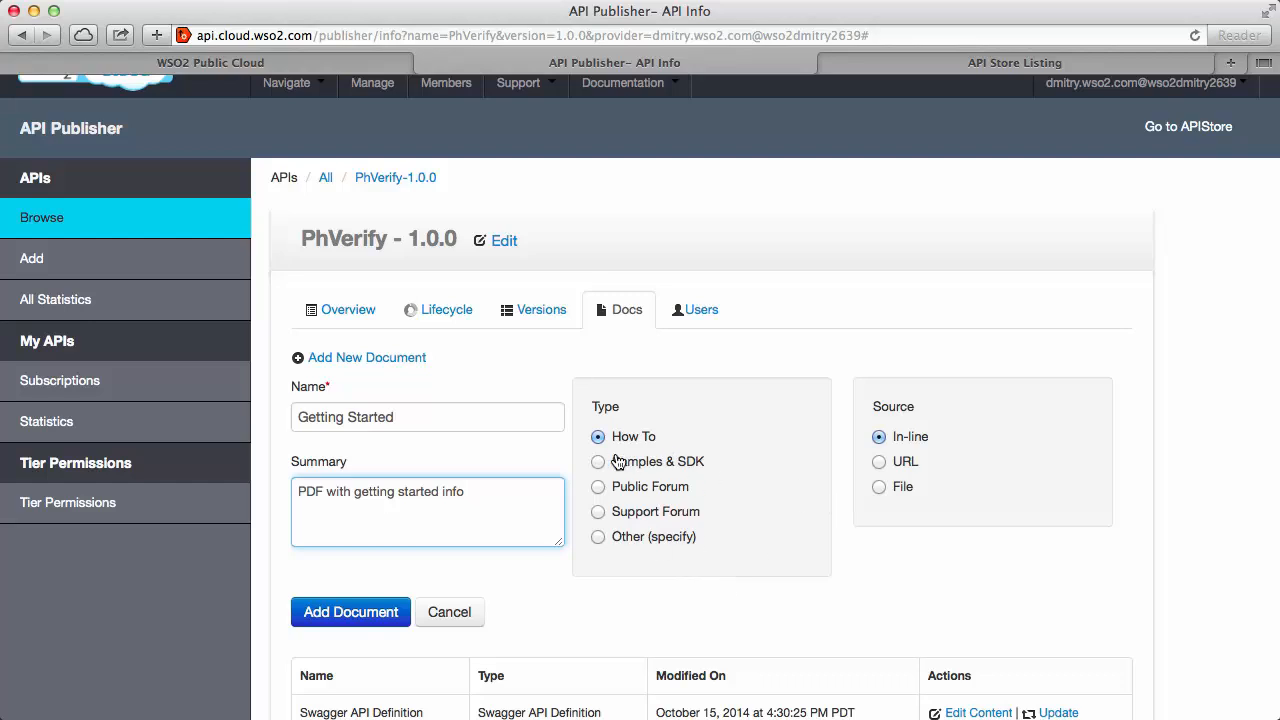
{"action": "left_click", "coordinate": [879, 487]}
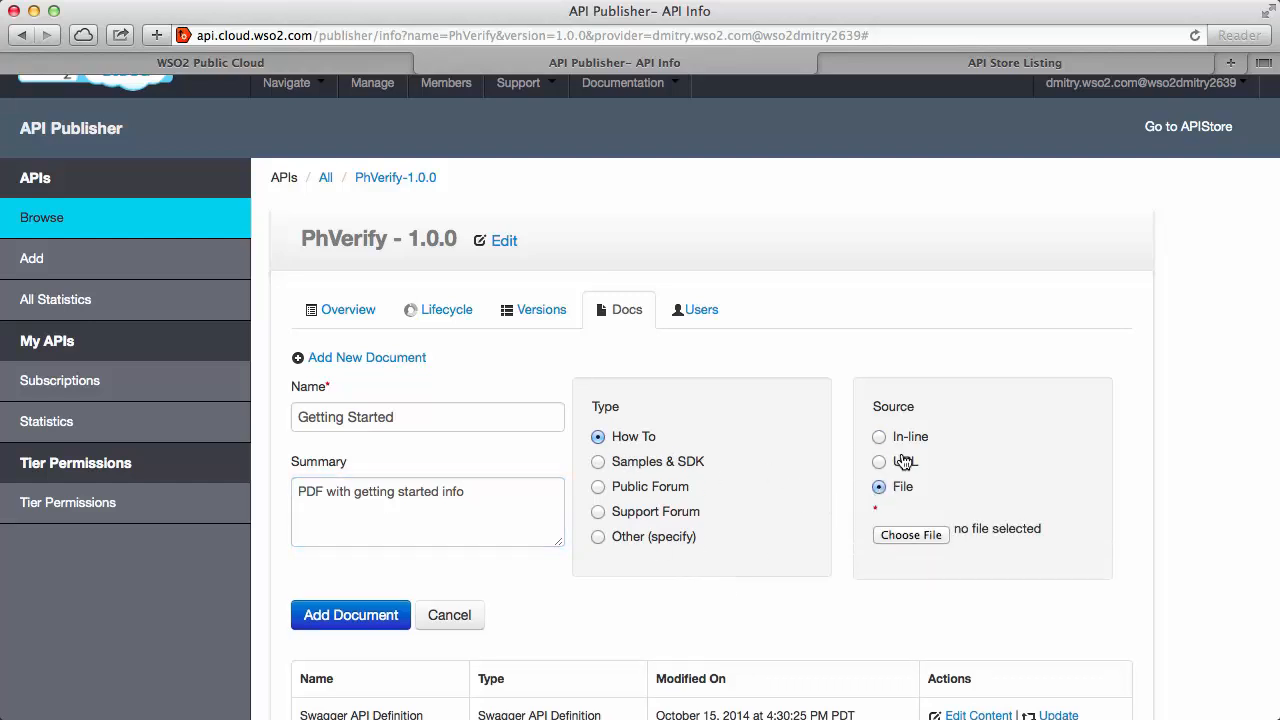
{"action": "left_click", "coordinate": [910, 535]}
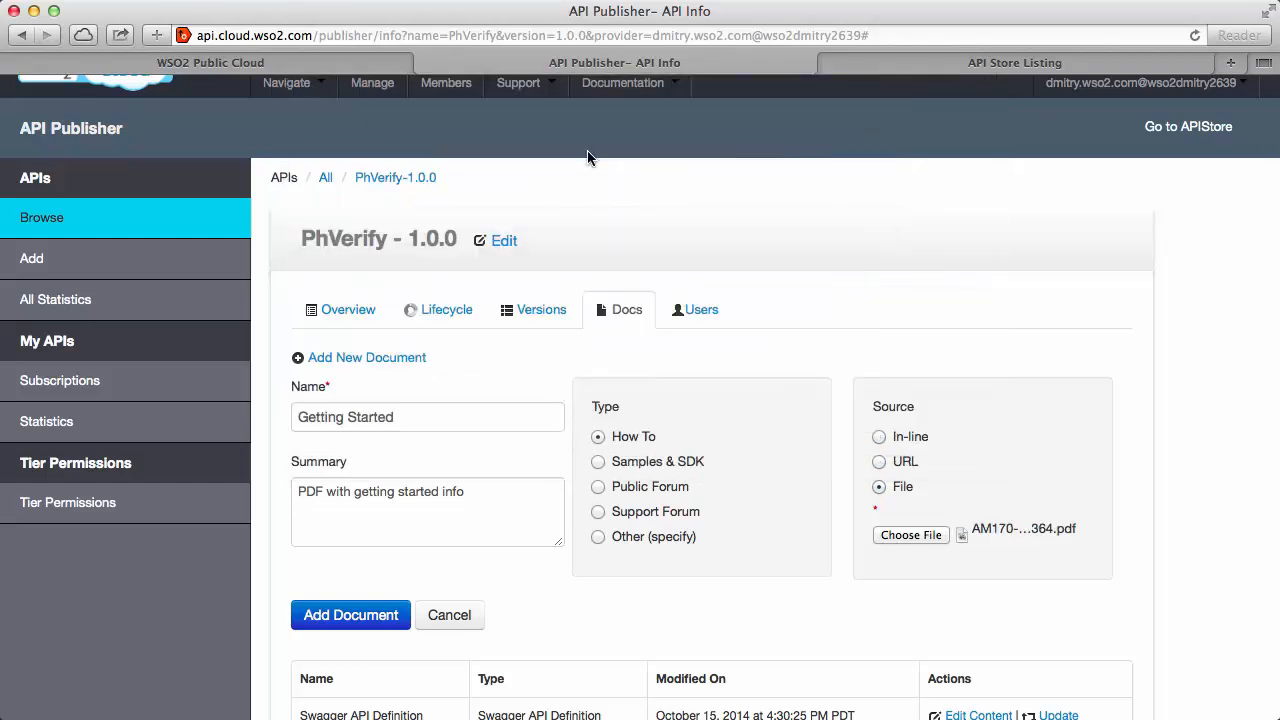
{"action": "left_click", "coordinate": [350, 615]}
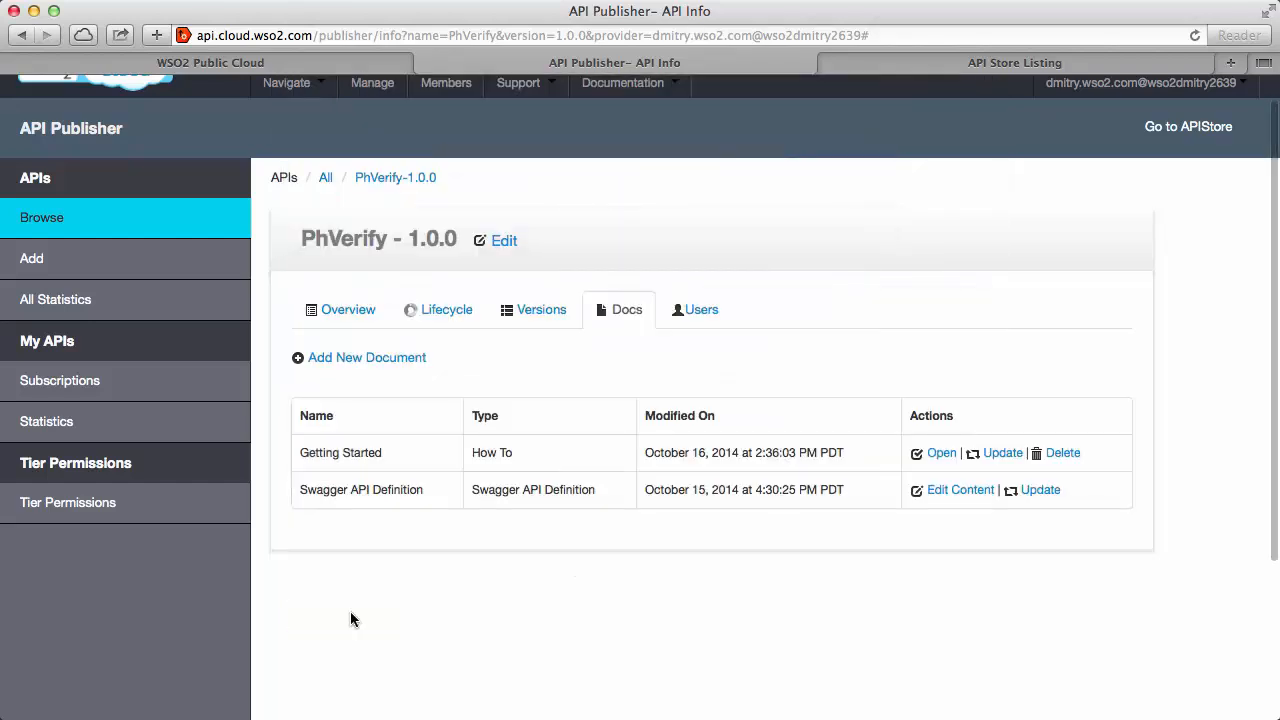
Add an in-line document 'Inline document' summarized as 'Trying the inline editor'.
{"action": "left_click", "coordinate": [367, 357]}
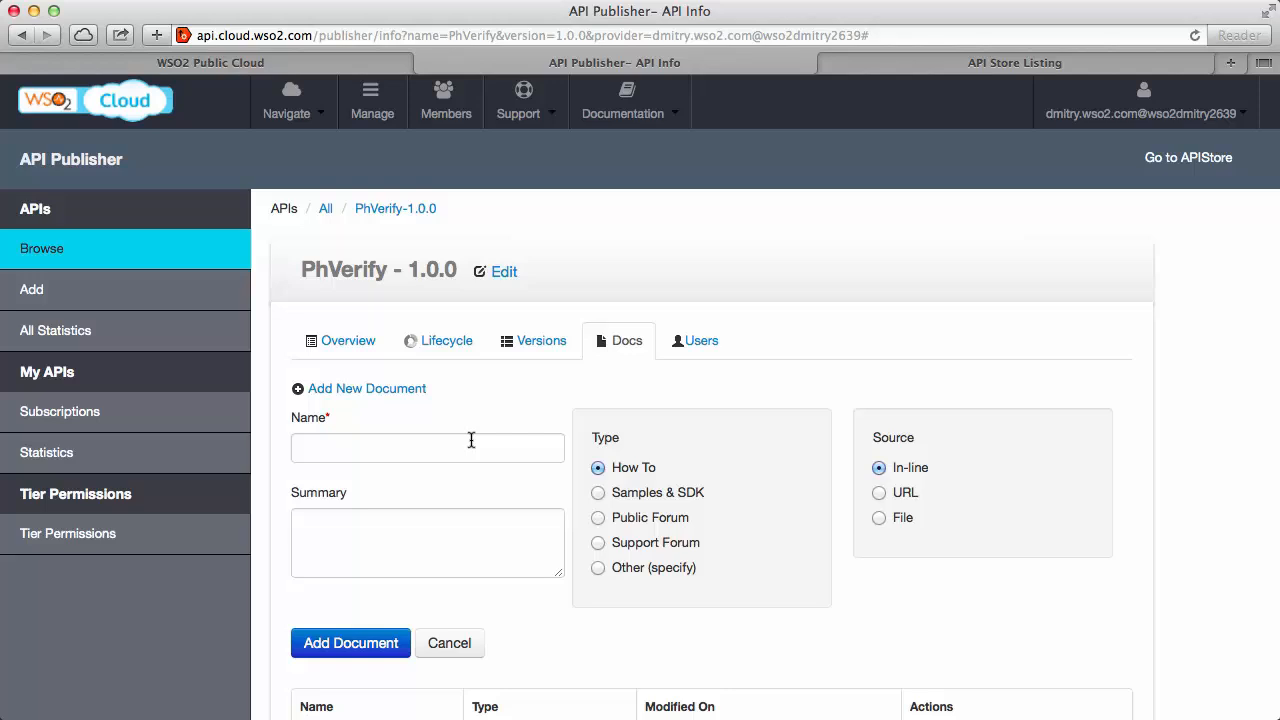
{"action": "type", "text": "Inline document"}
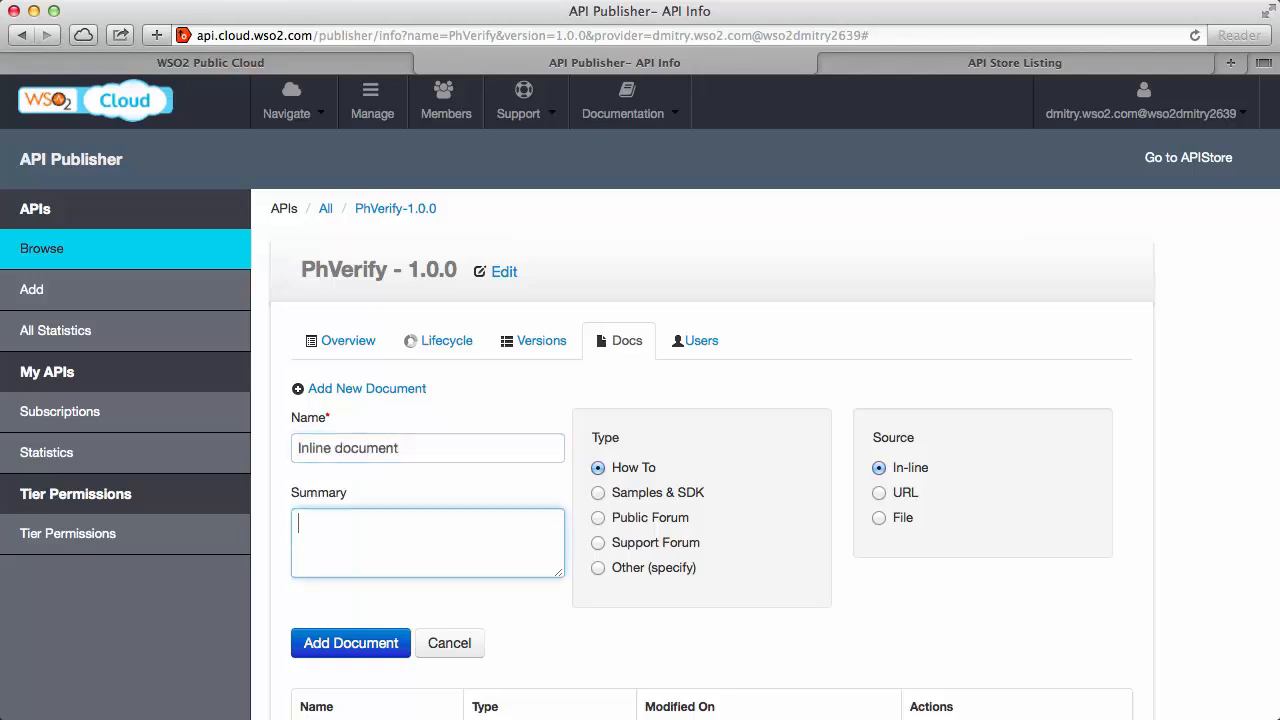
{"action": "type", "text": "Trying the inline editor"}
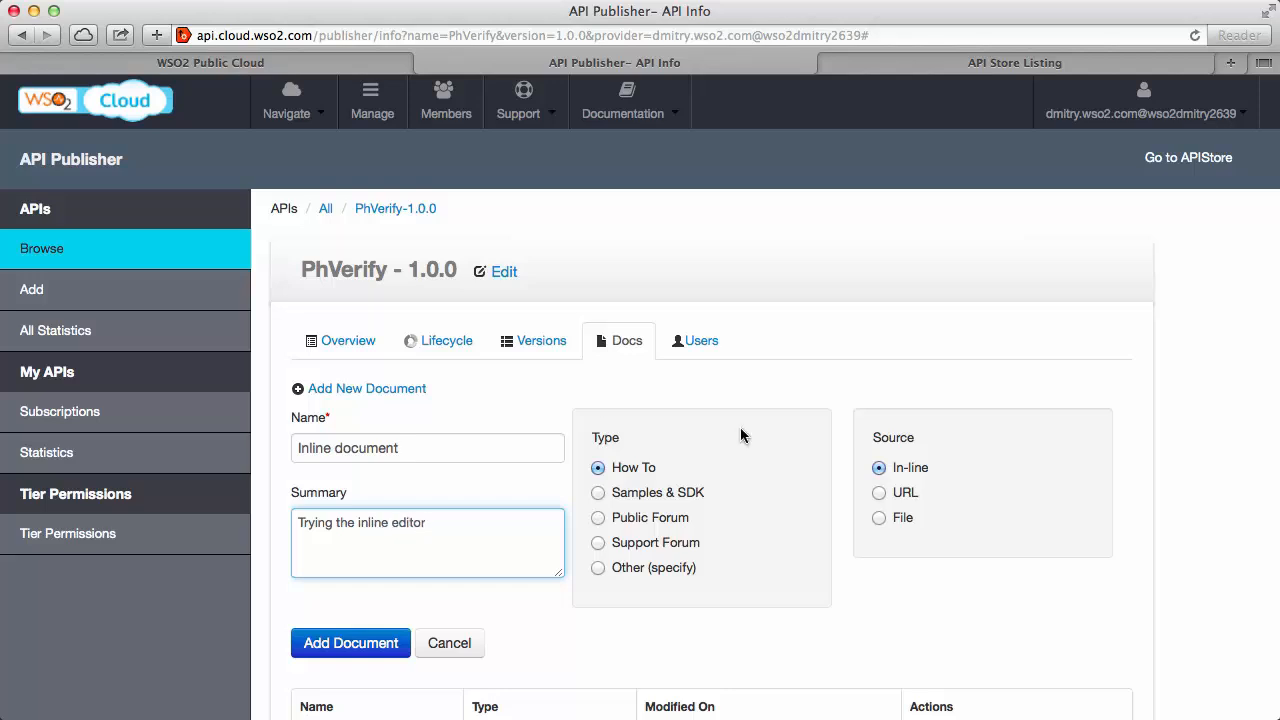
{"action": "left_click", "coordinate": [350, 642]}
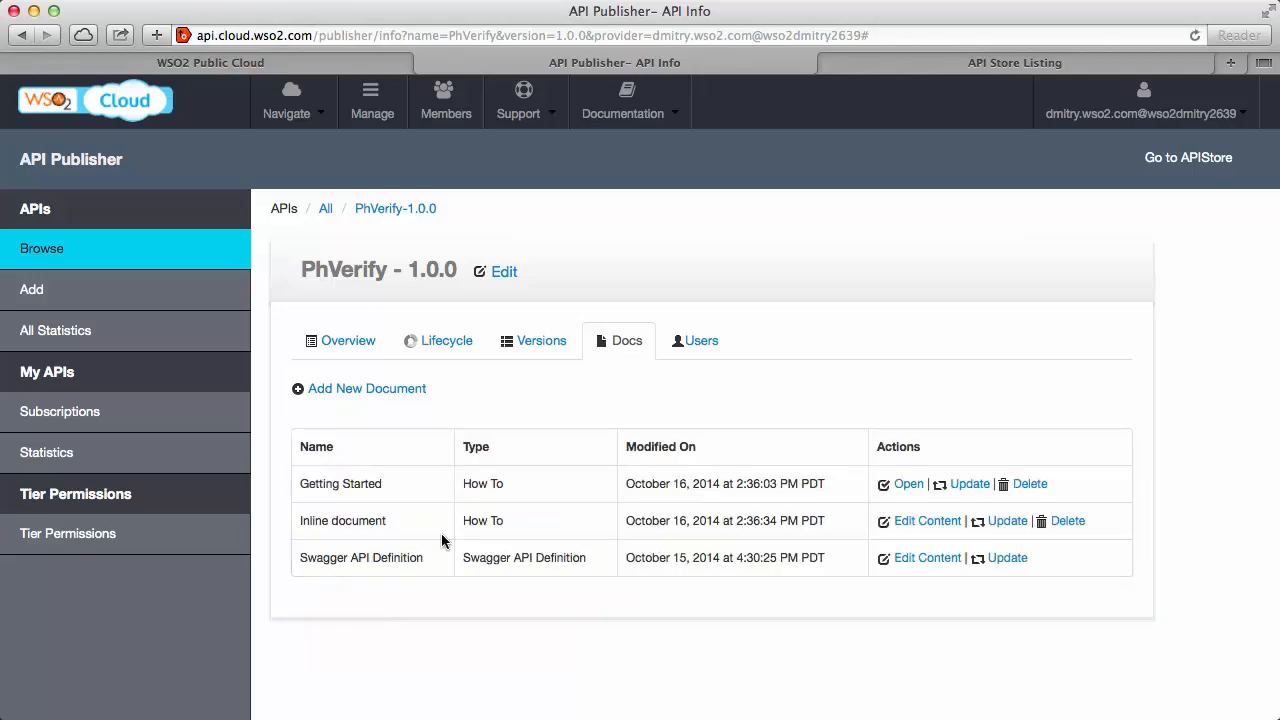
Write 'My Own Getting Started', 'Various info' and 'Throttling' into Inline document and save.
{"action": "left_click", "coordinate": [927, 520]}
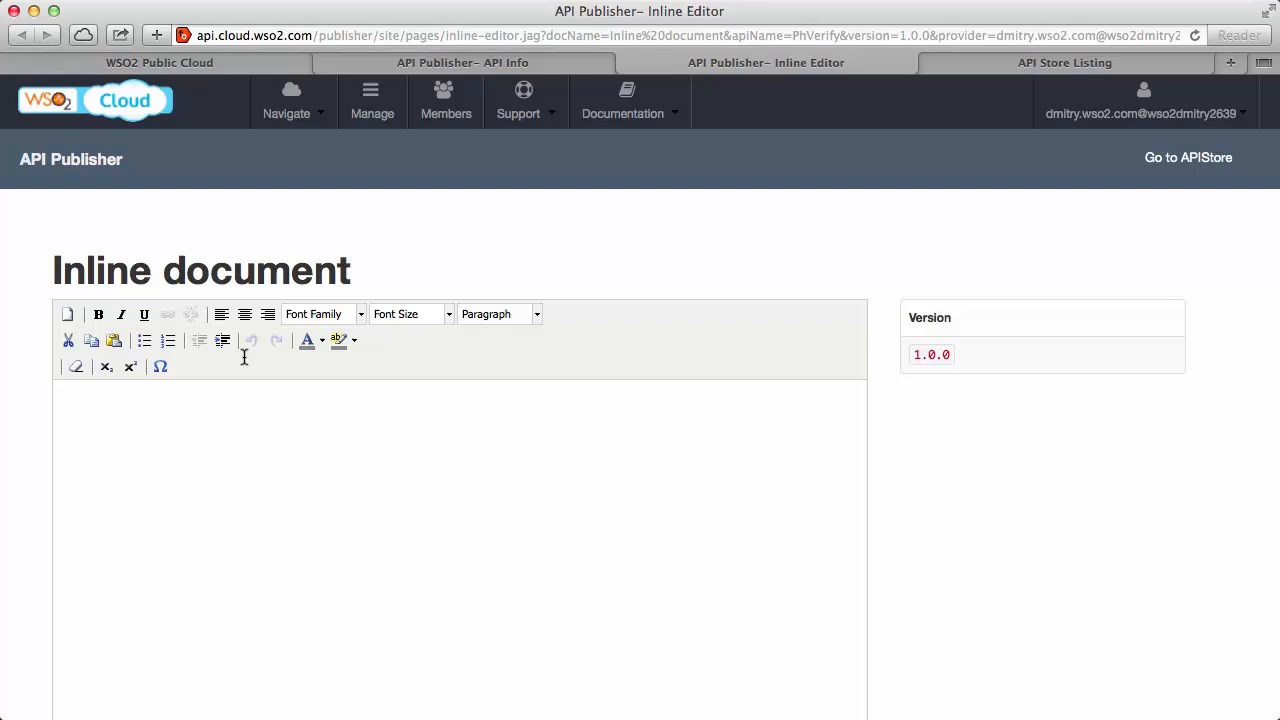
{"action": "type", "text": "My Owl"}
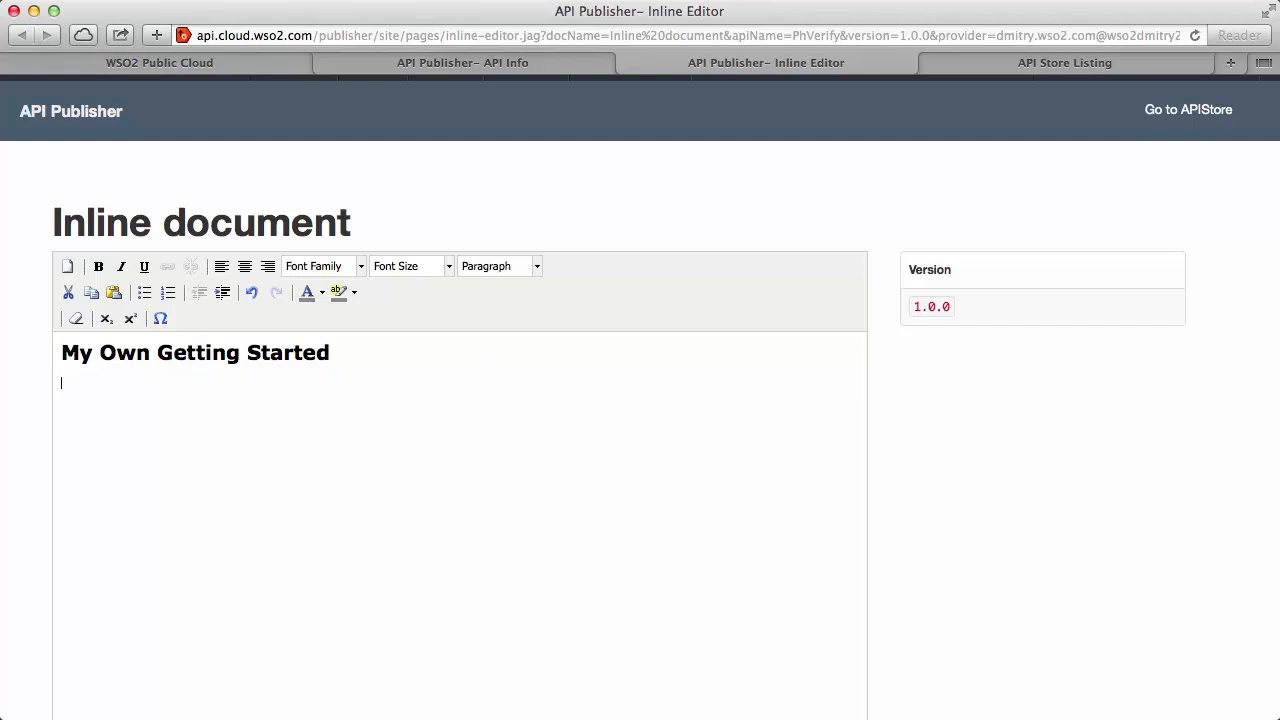
{"action": "type", "text": "Various info"}
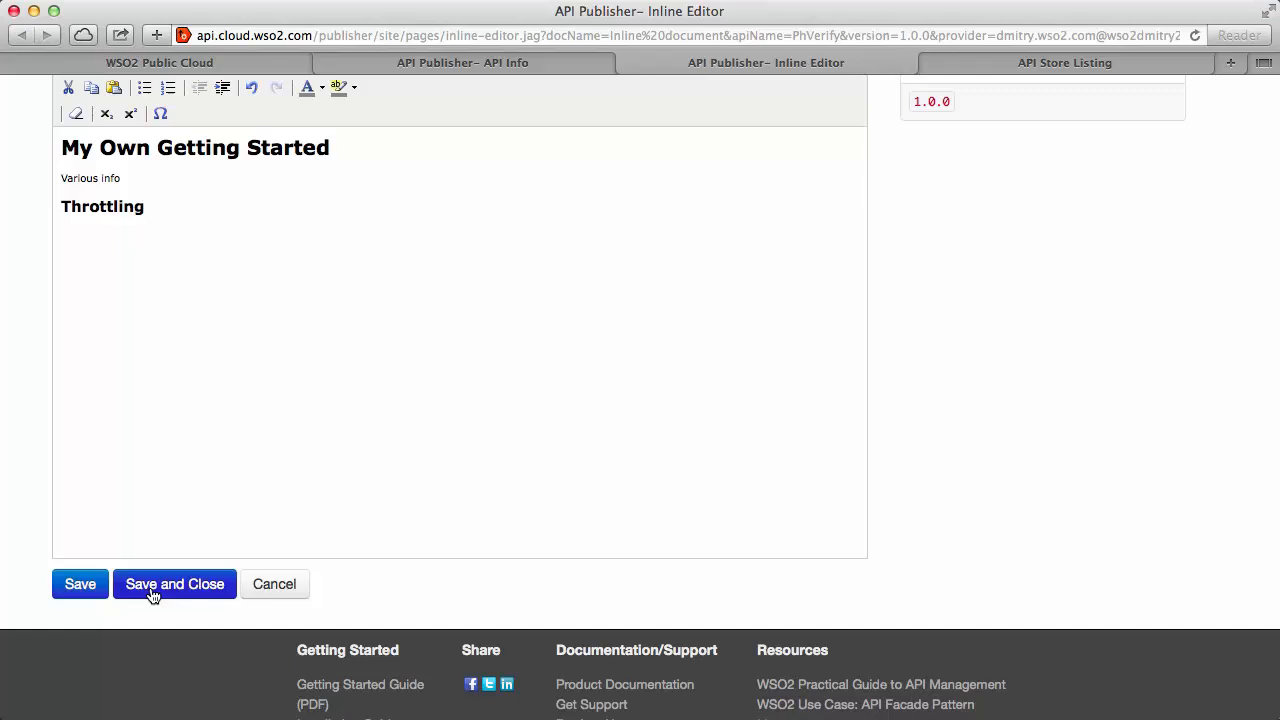
{"action": "left_click", "coordinate": [174, 584]}
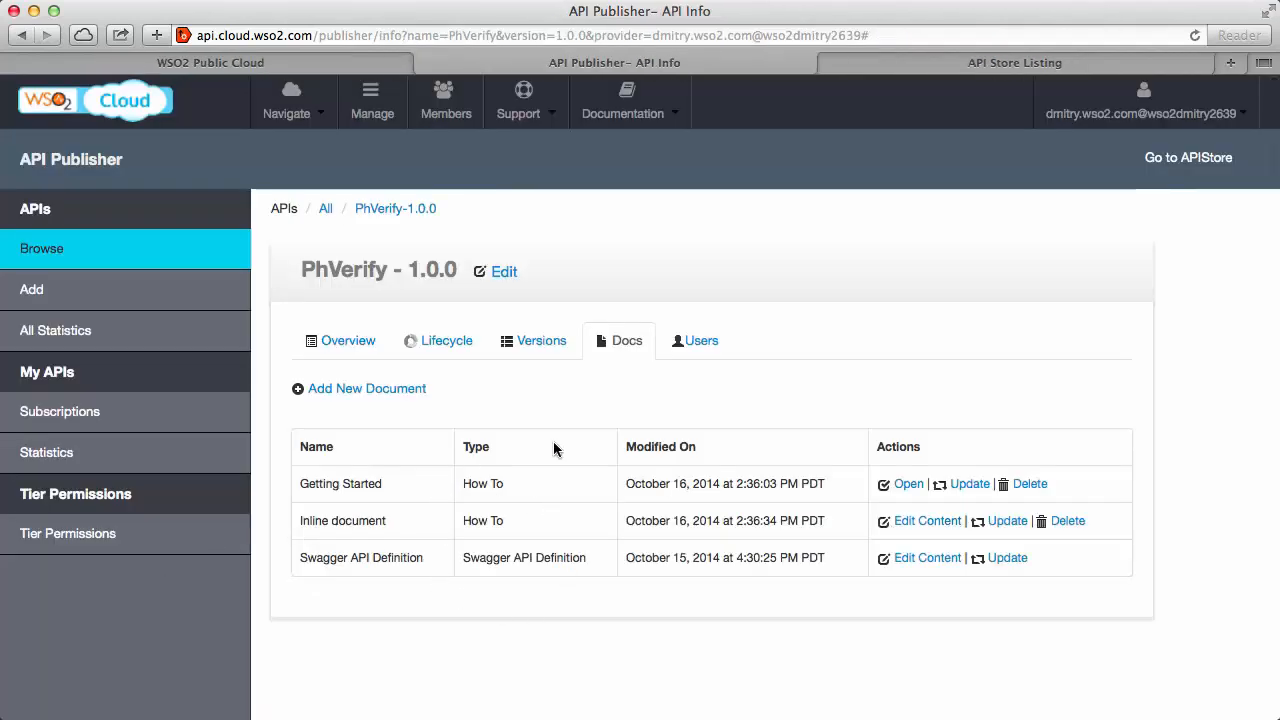
{"action": "mouse_move", "coordinate": [742, 465]}
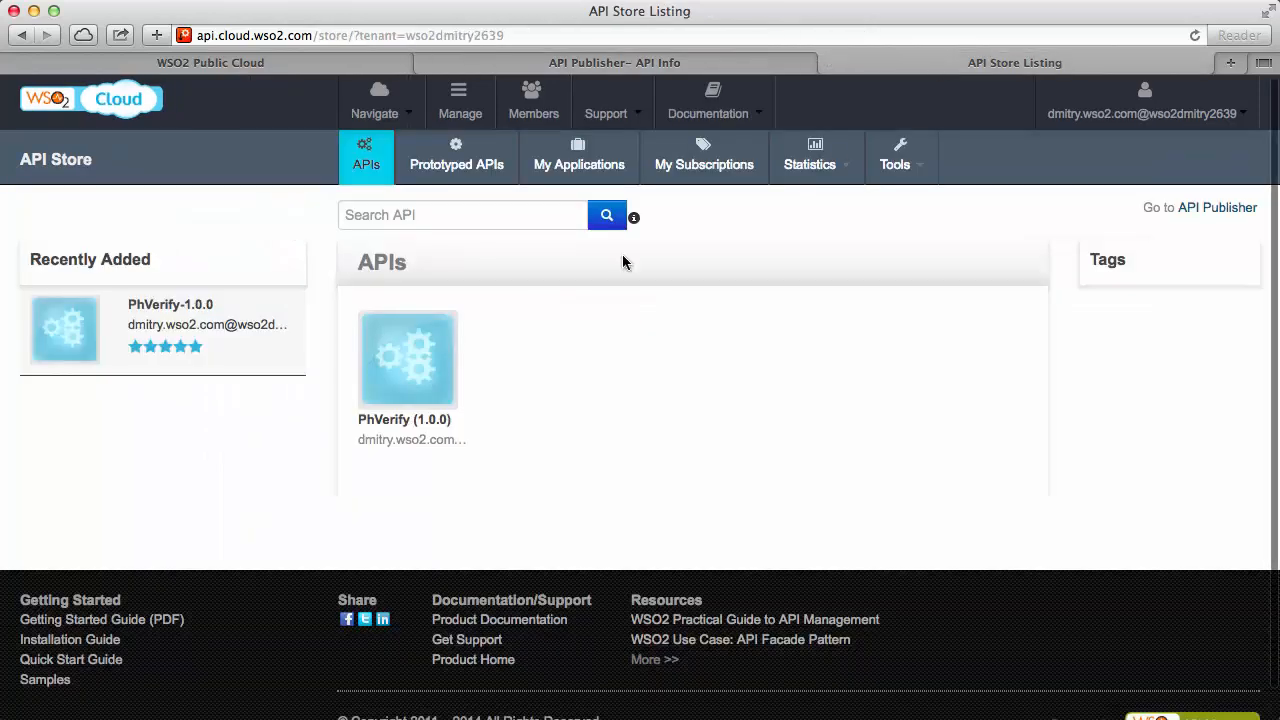
Open PhVerify's Documentation in the API Store and download the Getting Started PDF.
{"action": "left_click", "coordinate": [408, 358]}
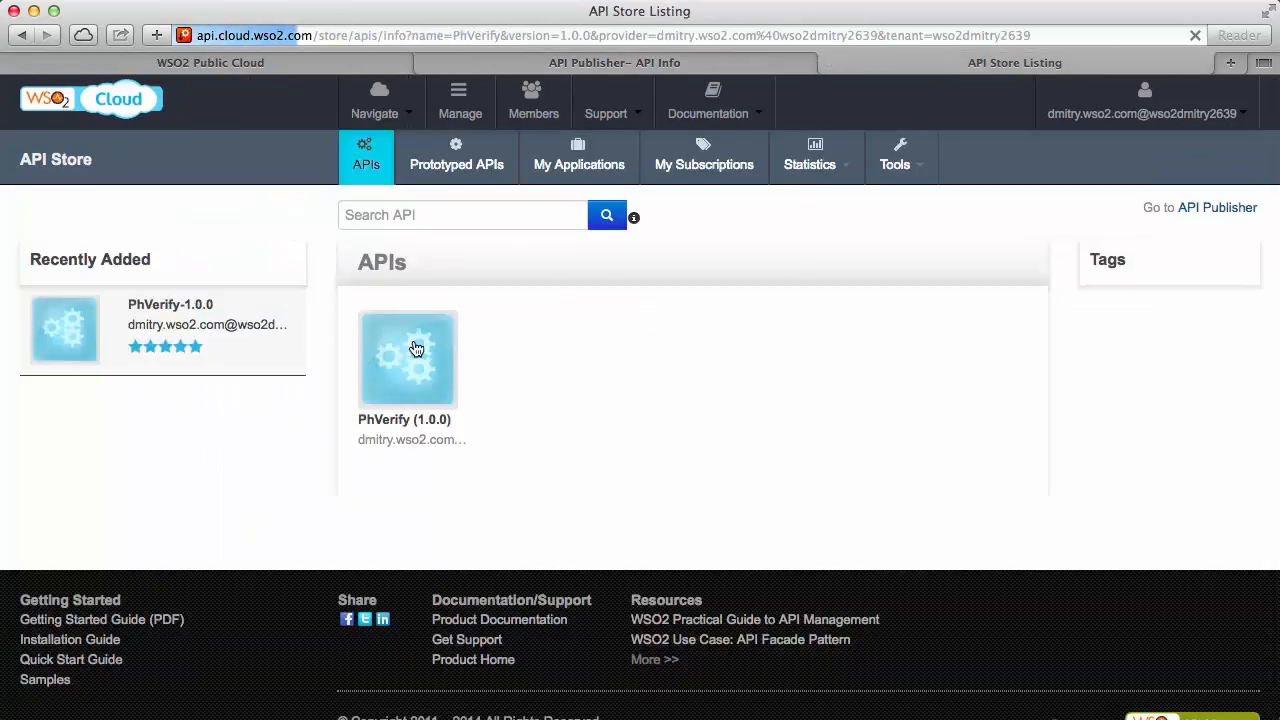
{"action": "left_click", "coordinate": [408, 358]}
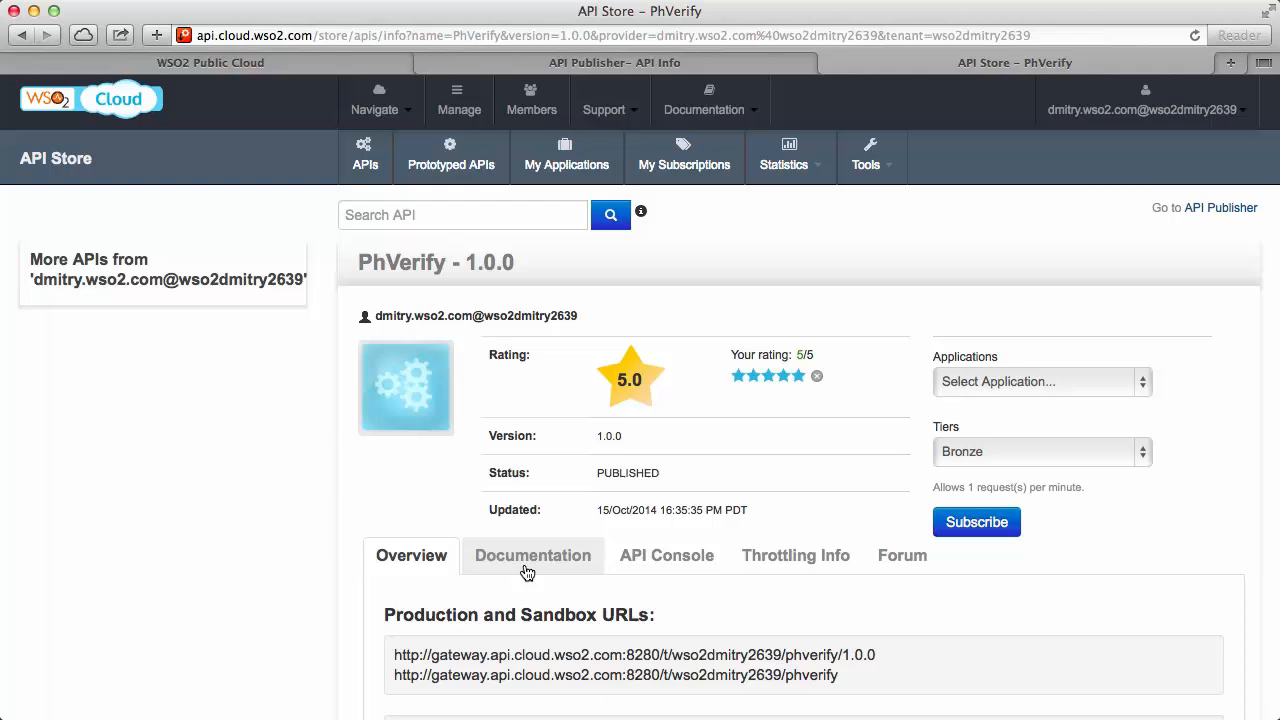
{"action": "left_click", "coordinate": [532, 555]}
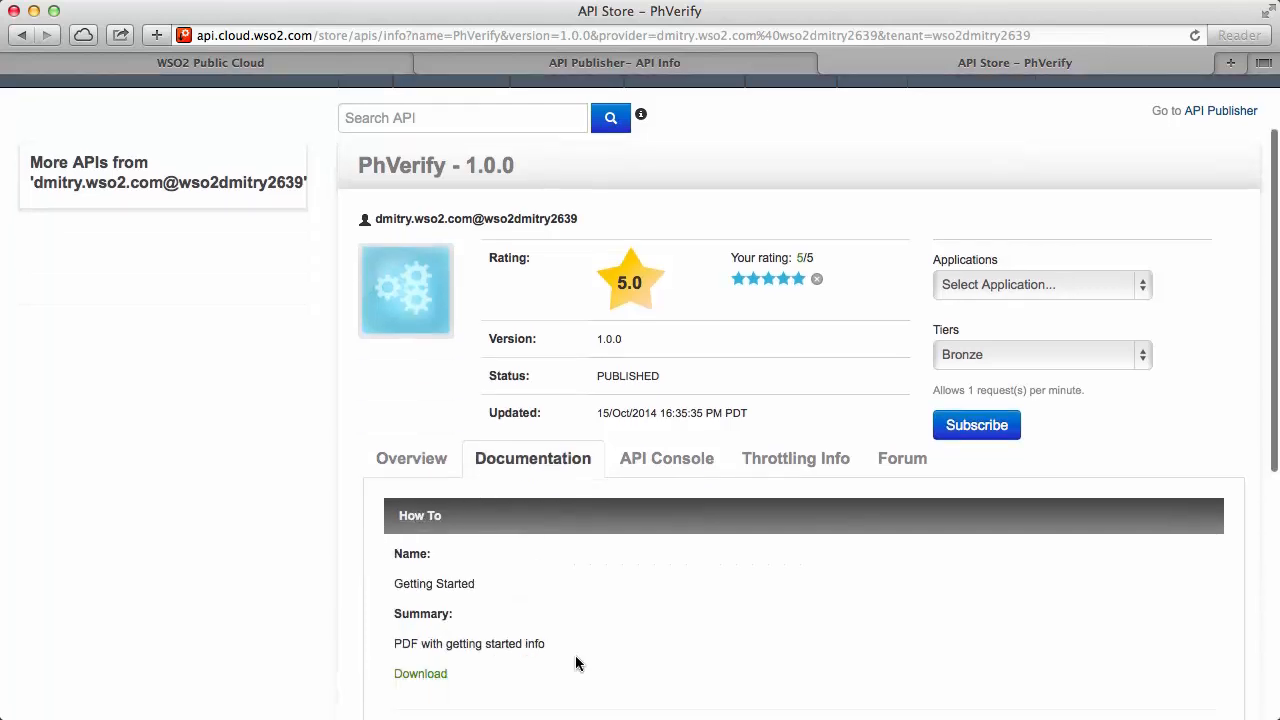
{"action": "scroll", "scroll_direction": "down", "scroll_amount": 3}
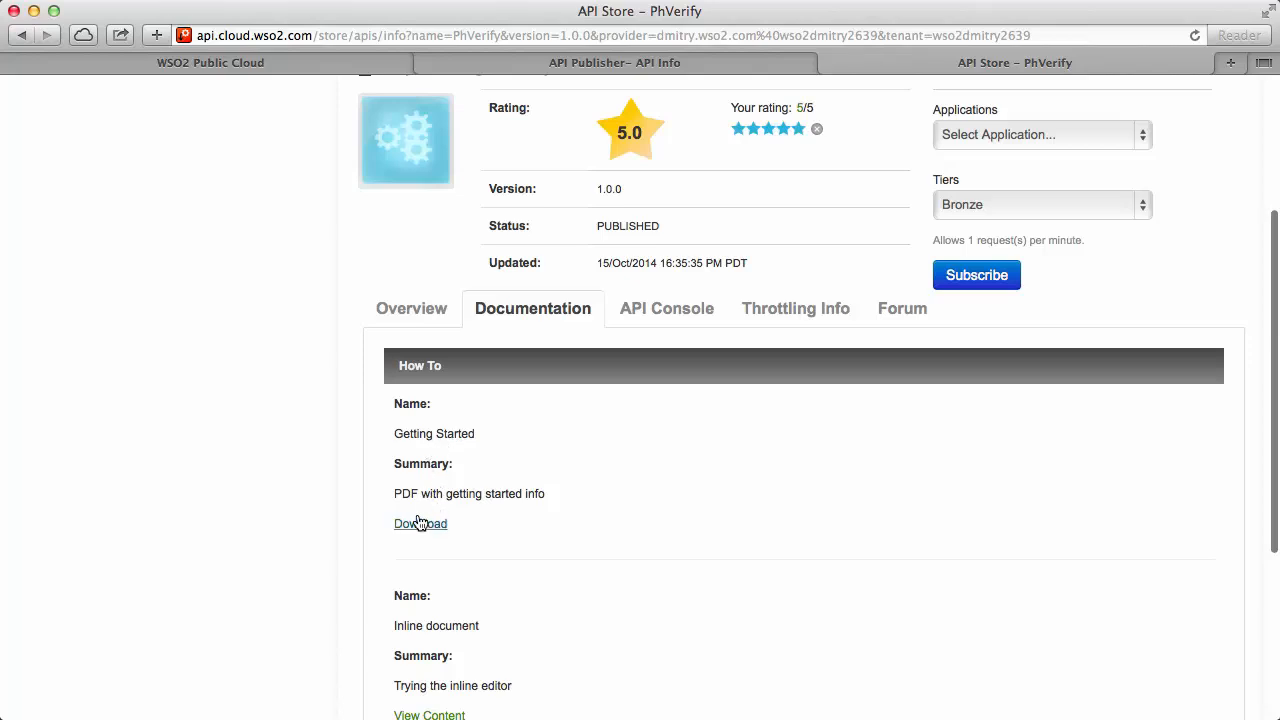
{"action": "left_click", "coordinate": [420, 524]}
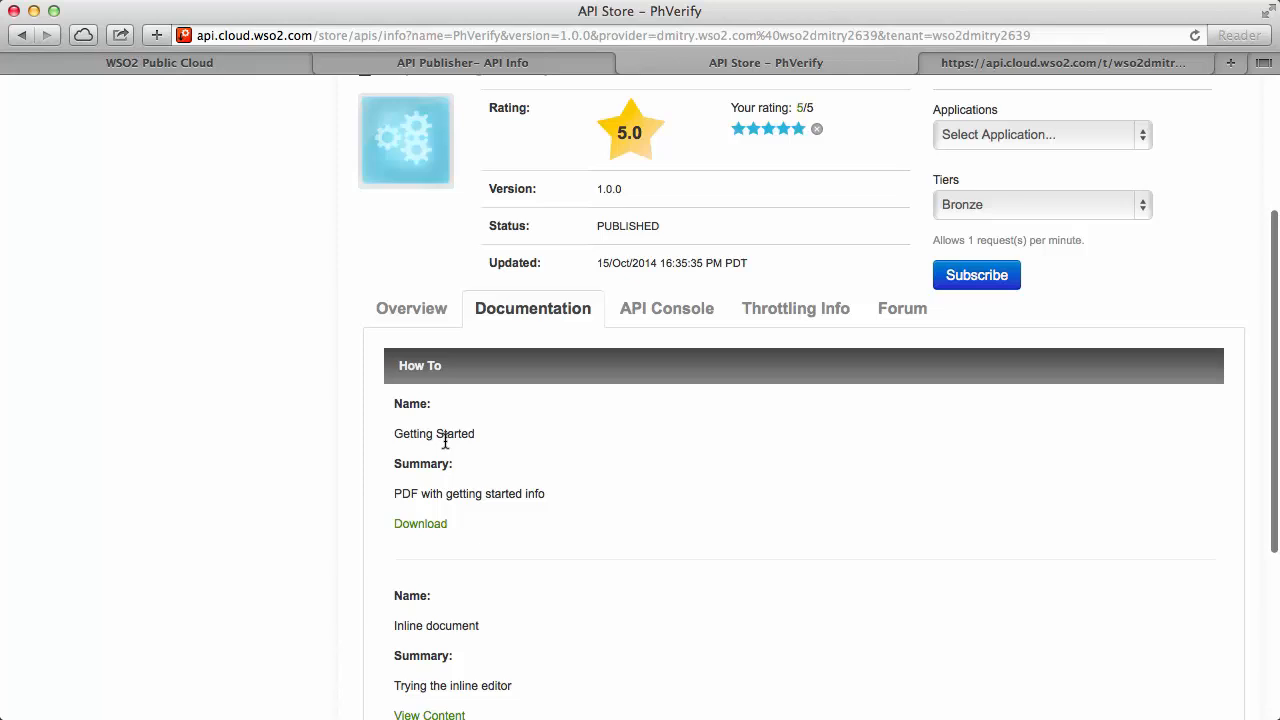